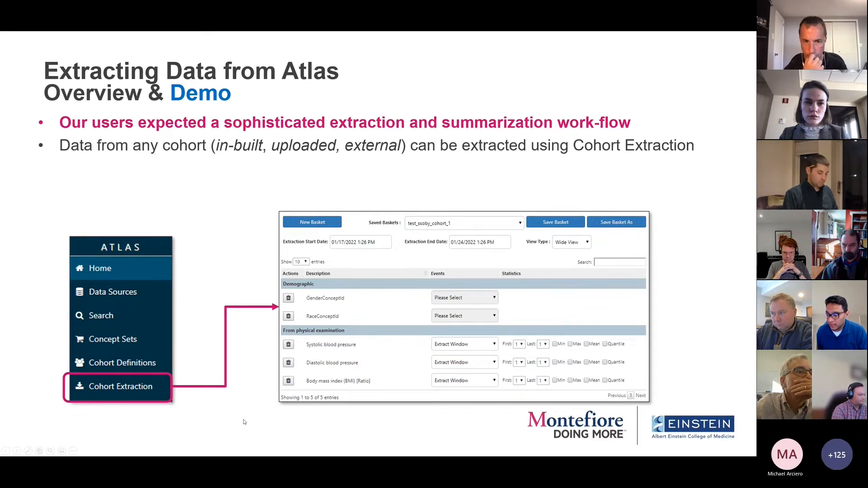
mouse_move(361, 414)
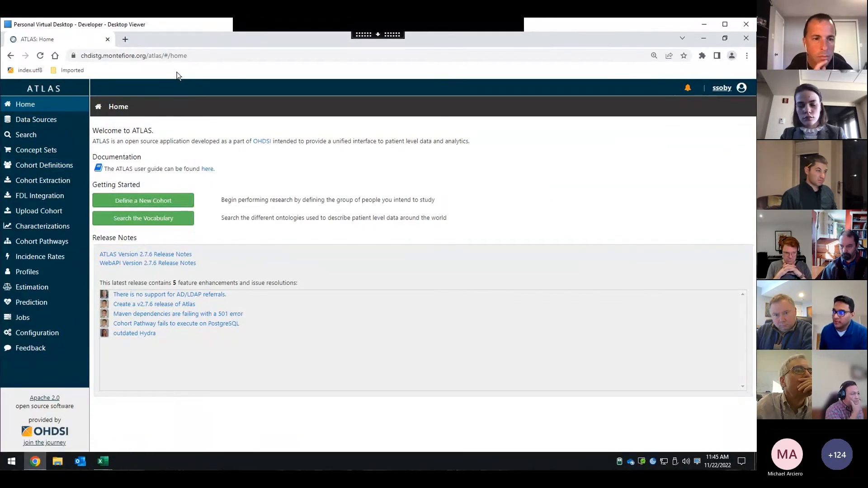
mouse_move(70, 120)
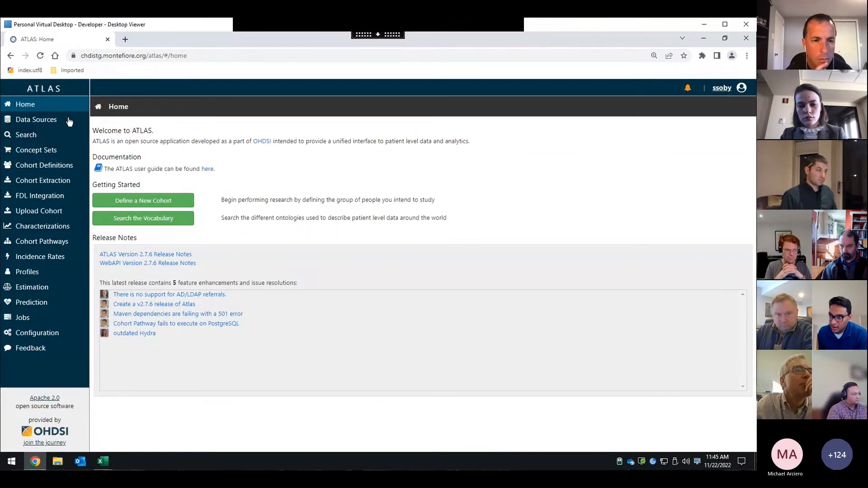
mouse_move(43, 226)
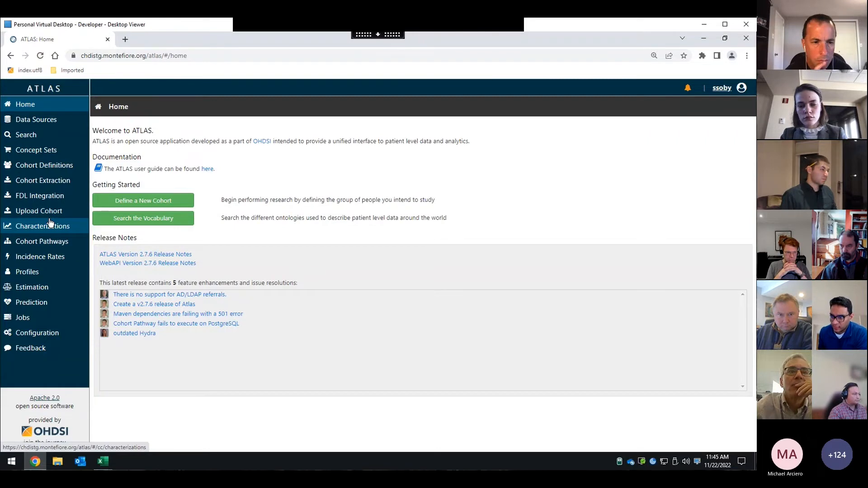
mouse_move(39, 211)
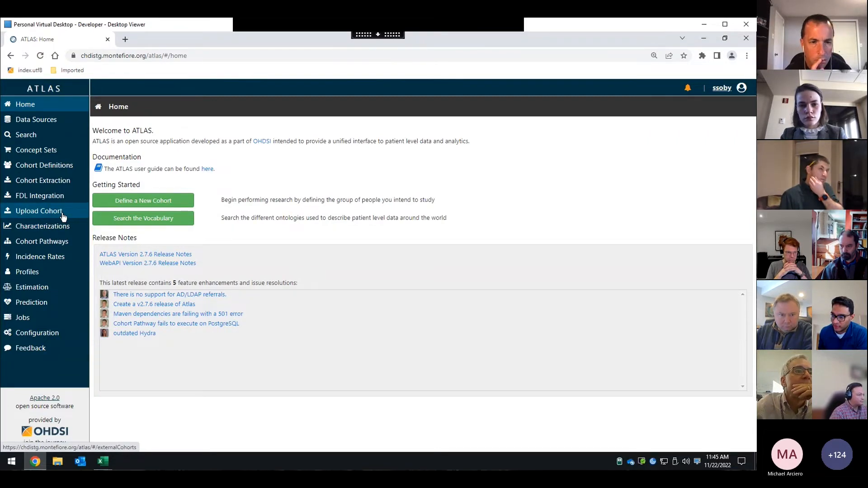
Step: Show the External Cohorts list via Upload Cohort and begin a new uploaded cohort
left_click(39, 211)
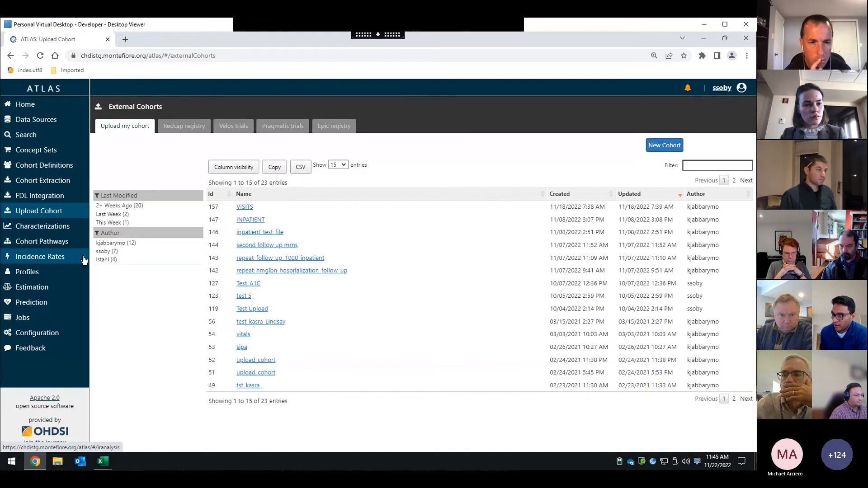
mouse_move(273, 382)
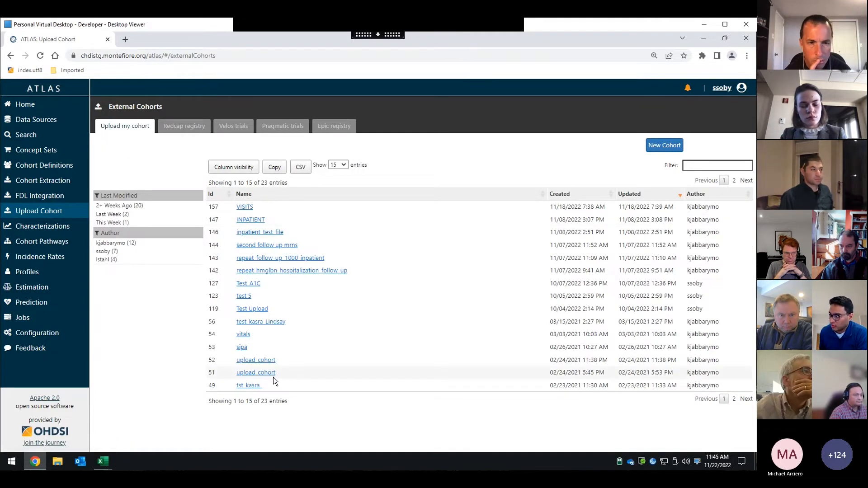
left_click(664, 145)
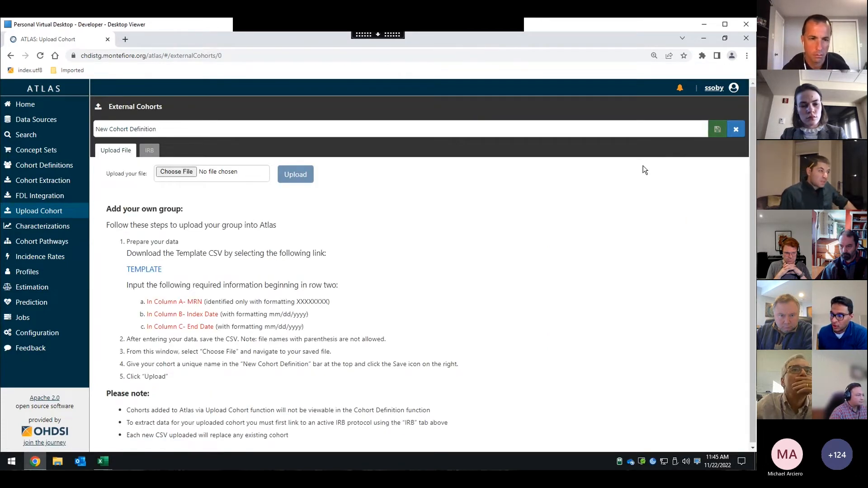
mouse_move(138, 208)
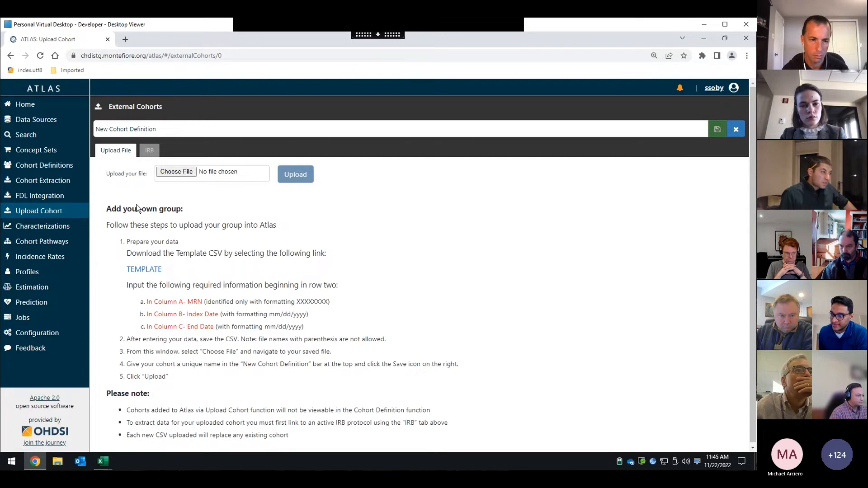
mouse_move(332, 388)
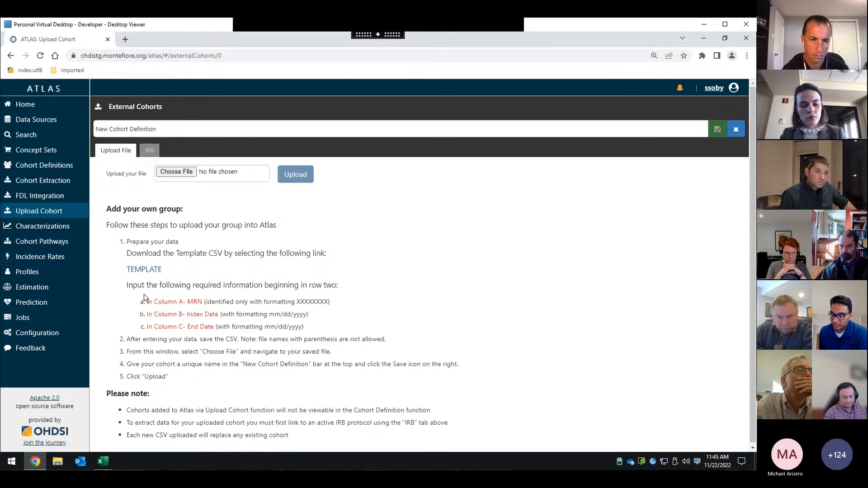
mouse_move(102, 460)
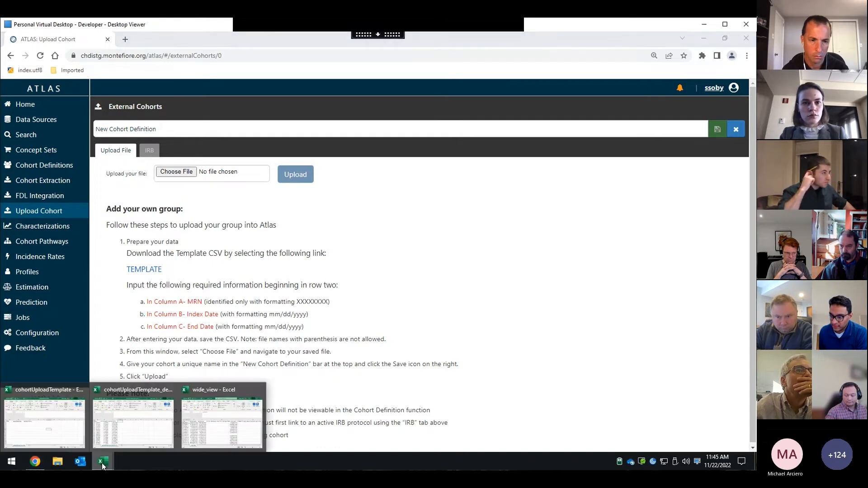
Step: Bring up the empty cohort upload template spreadsheet with MRN and cohort date headers
left_click(44, 420)
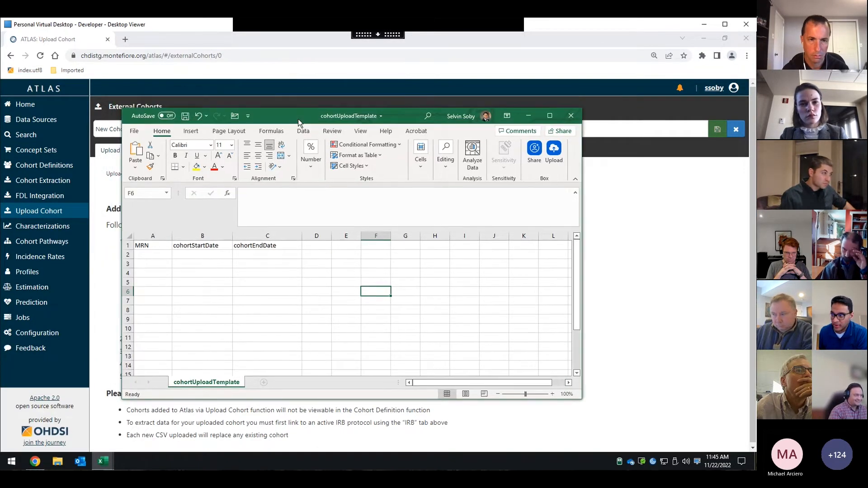
left_click(153, 254)
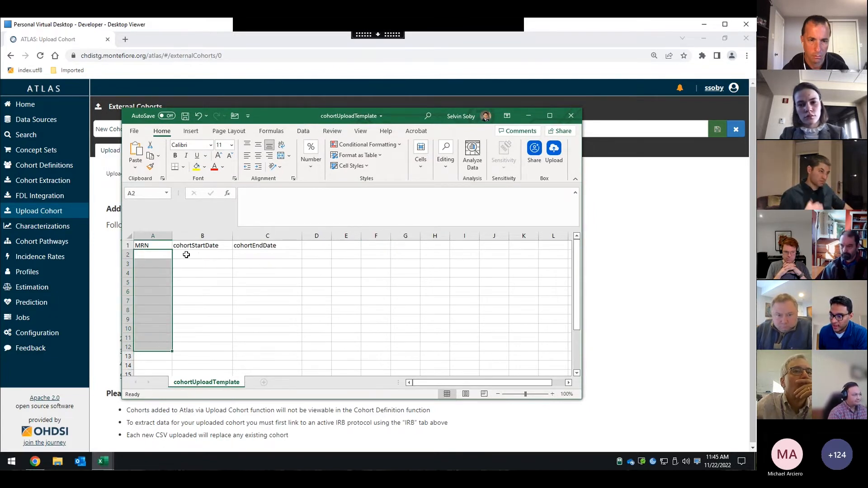
left_click(202, 245)
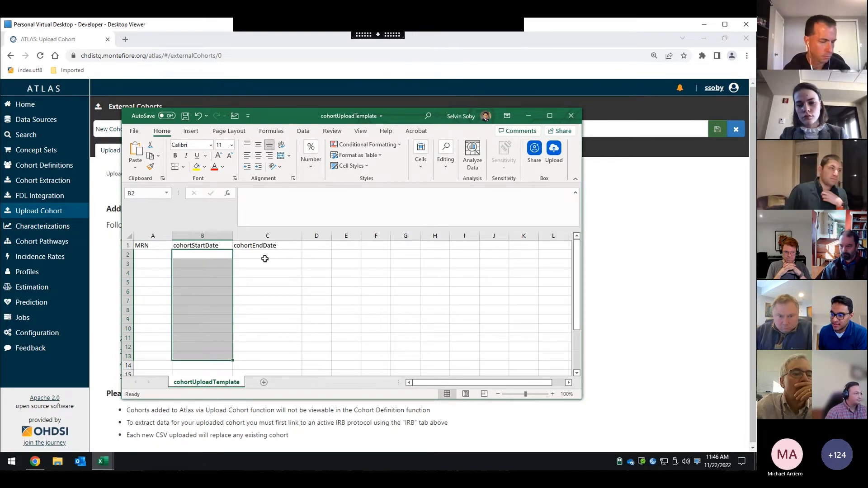
mouse_move(103, 461)
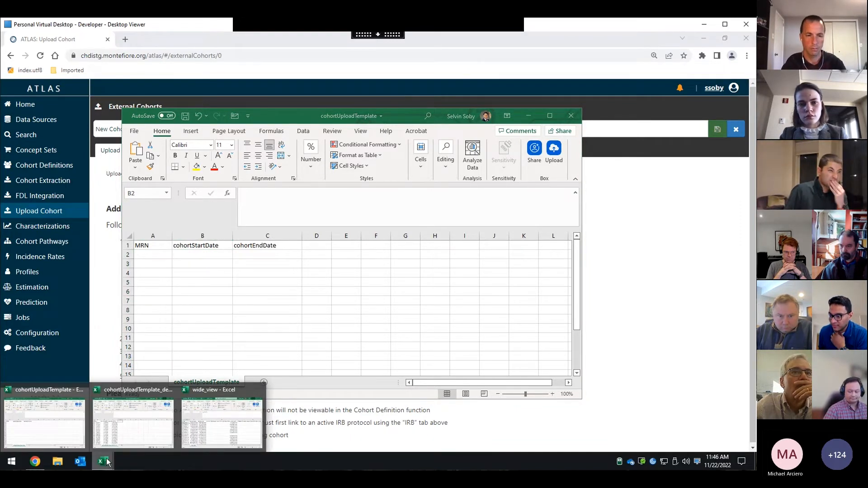
left_click(133, 420)
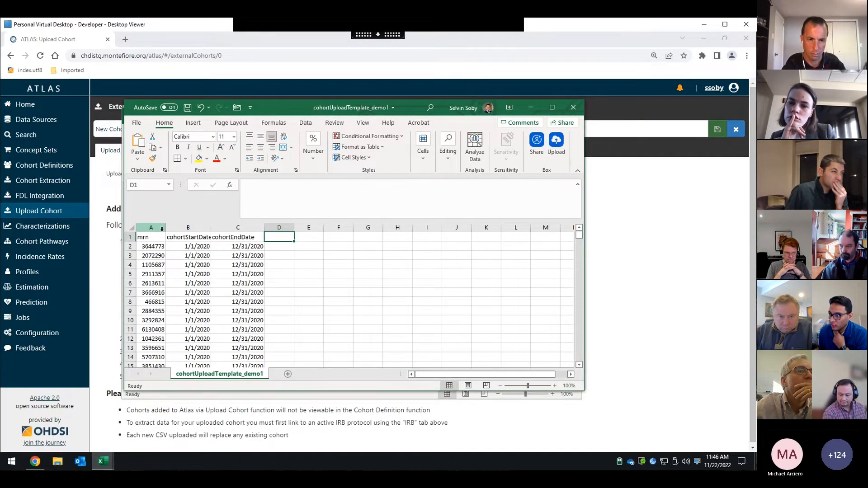
left_click(154, 246)
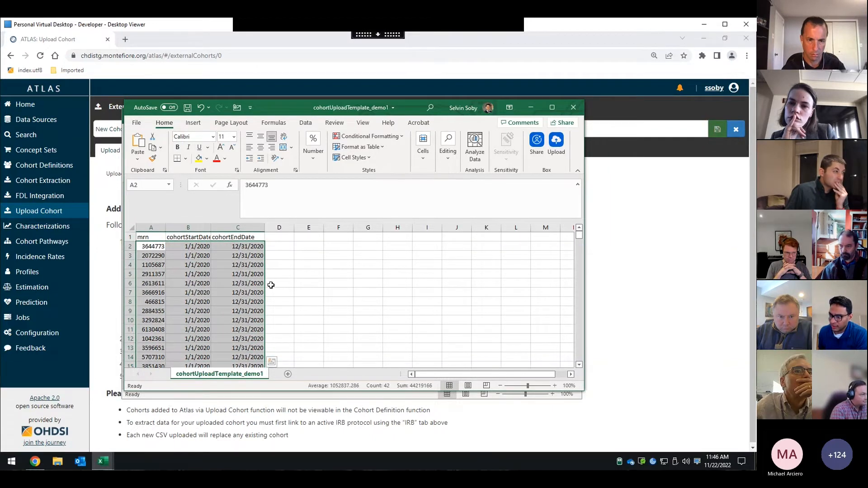
mouse_move(187, 262)
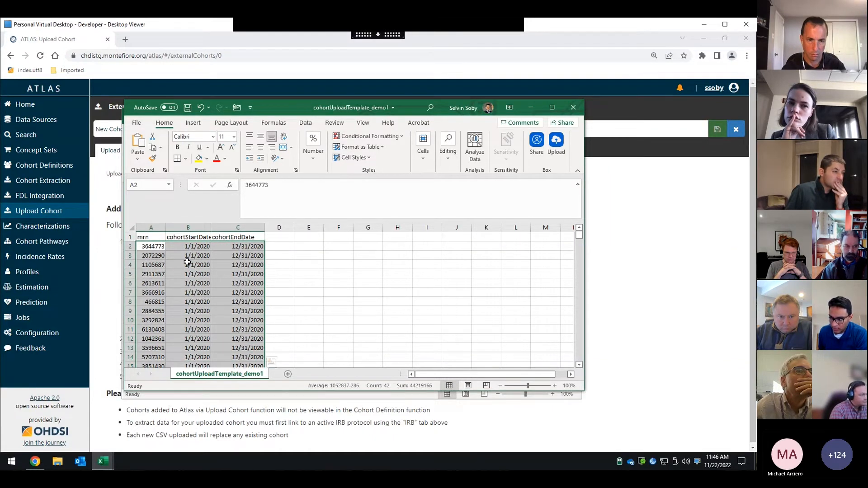
left_click(151, 274)
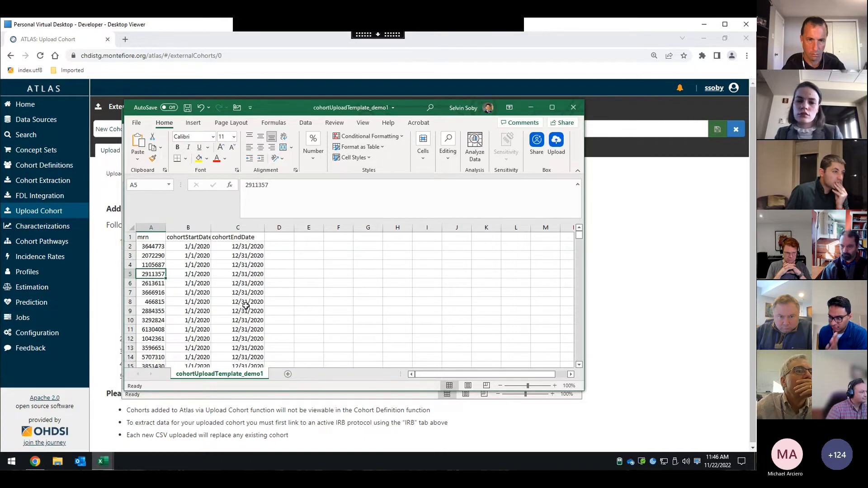
left_click(151, 246)
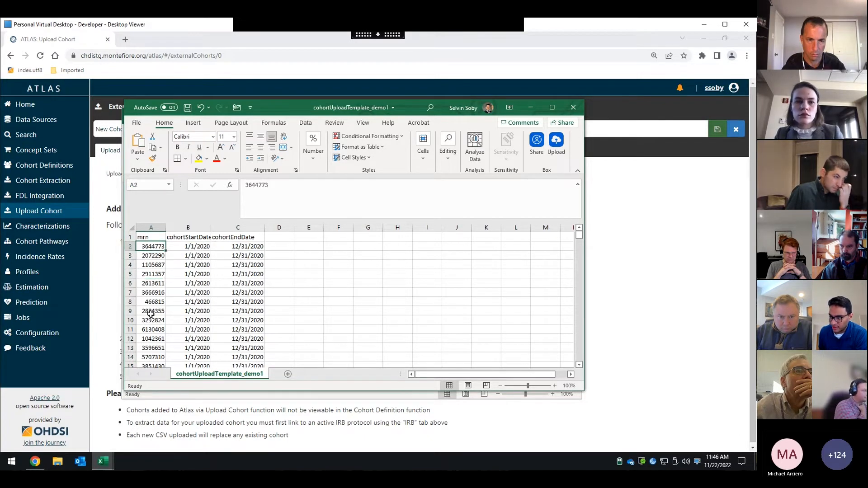
left_click(188, 310)
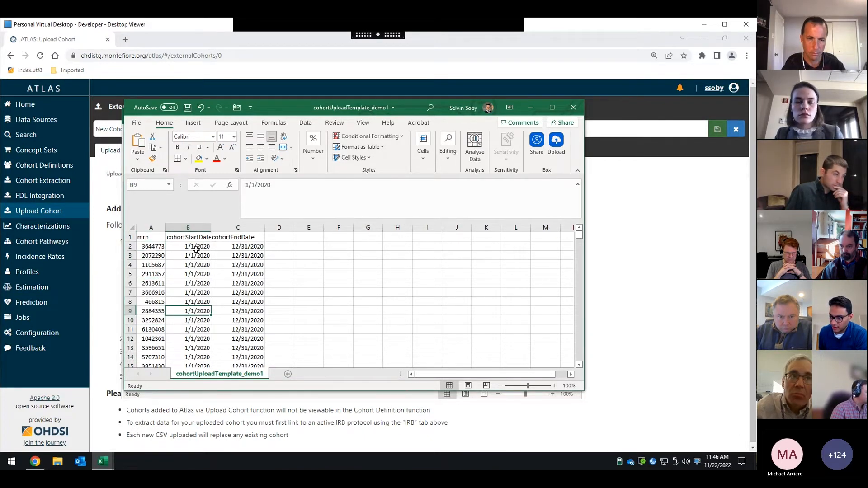
left_click(338, 348)
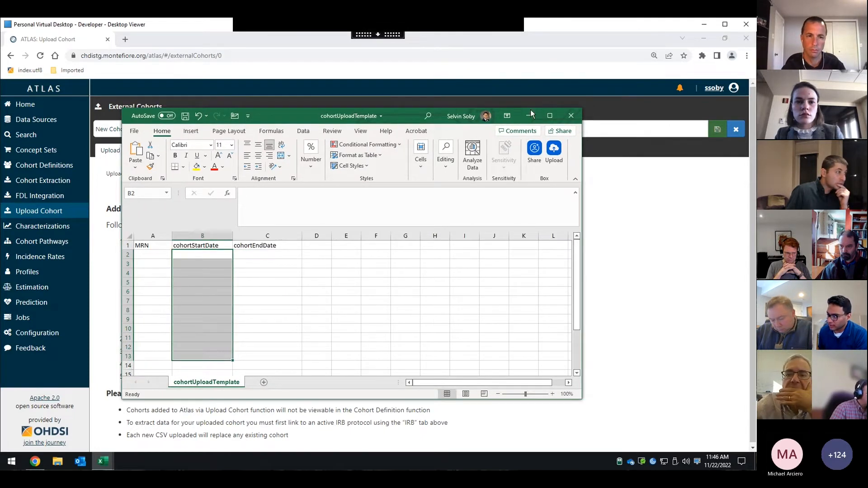
left_click(570, 116)
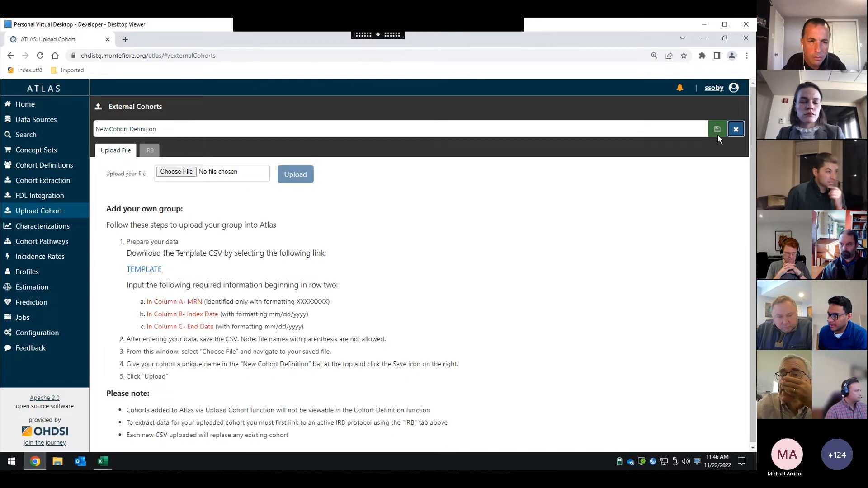
left_click(736, 129)
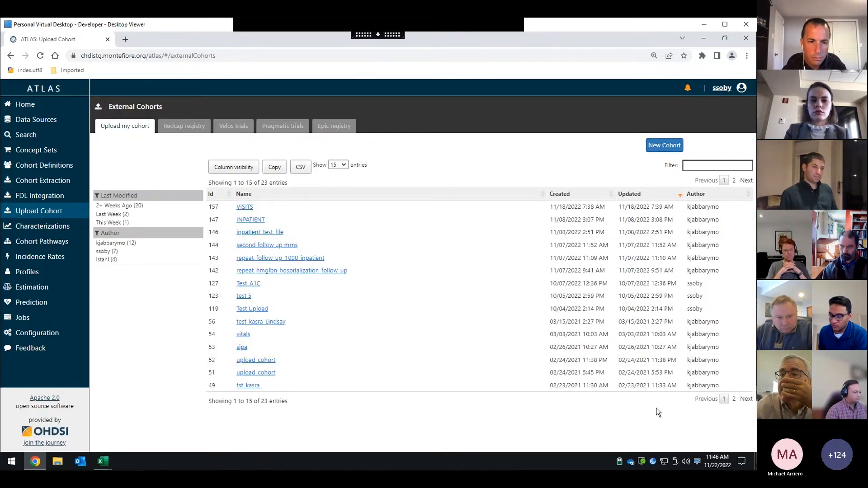
mouse_move(526, 396)
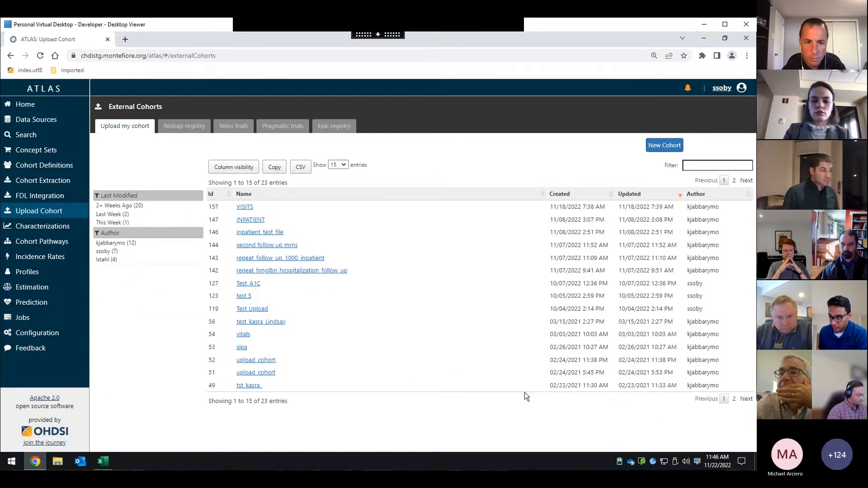
mouse_move(40, 211)
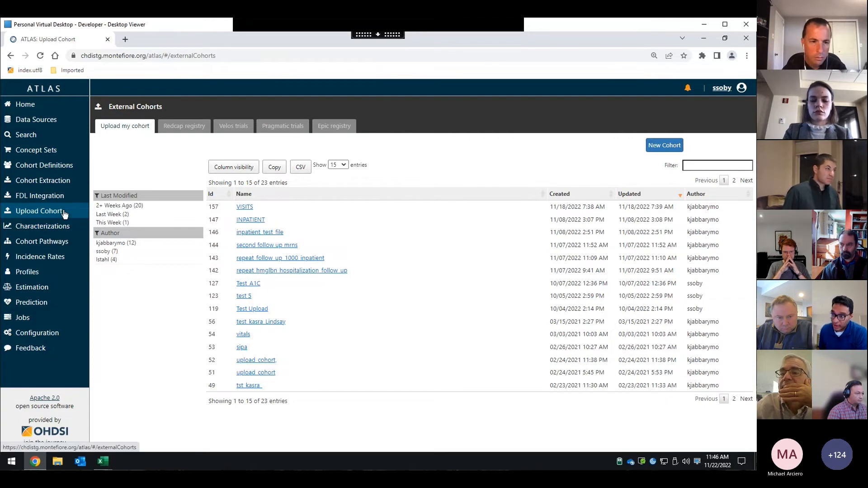
Step: Show the Cohort Extraction list of 72 cohorts and focus its Filter box
left_click(42, 180)
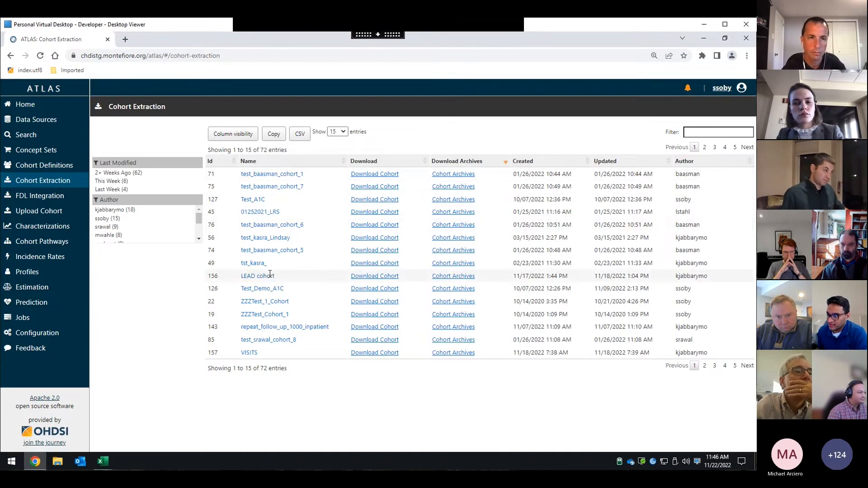
left_click(718, 132)
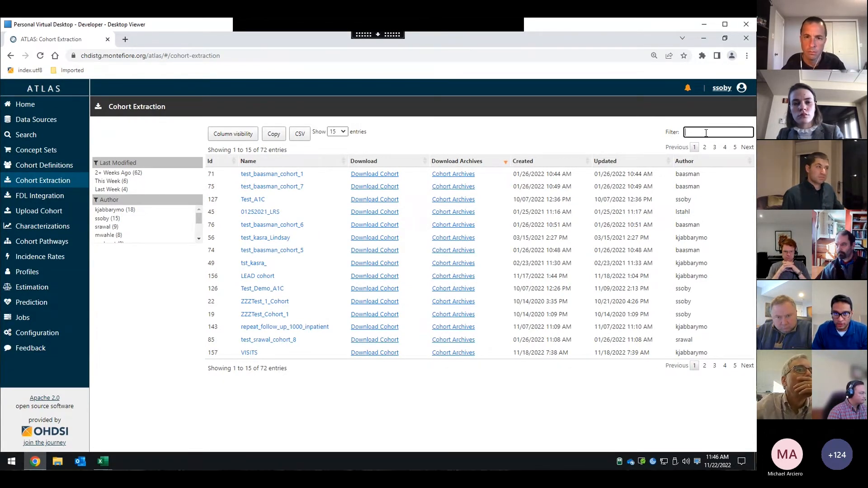
Step: Filter the cohorts by 'a1c' and go to the Test_A1C extraction page
type("a")
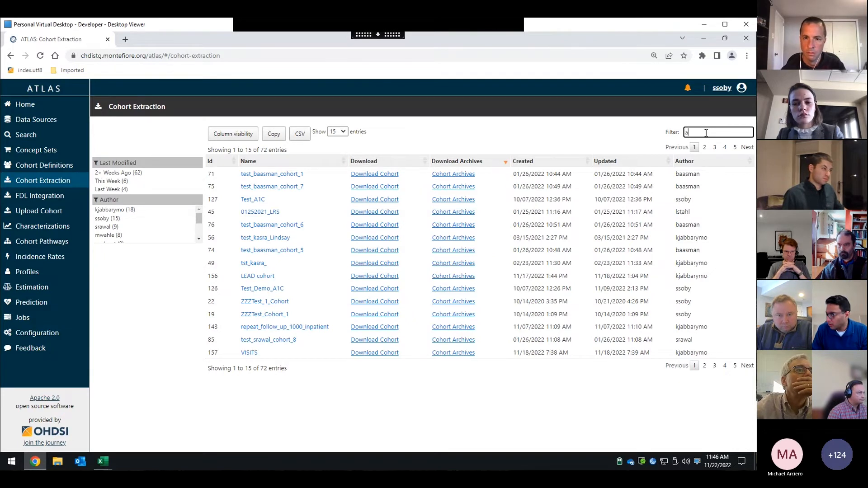
type("1c")
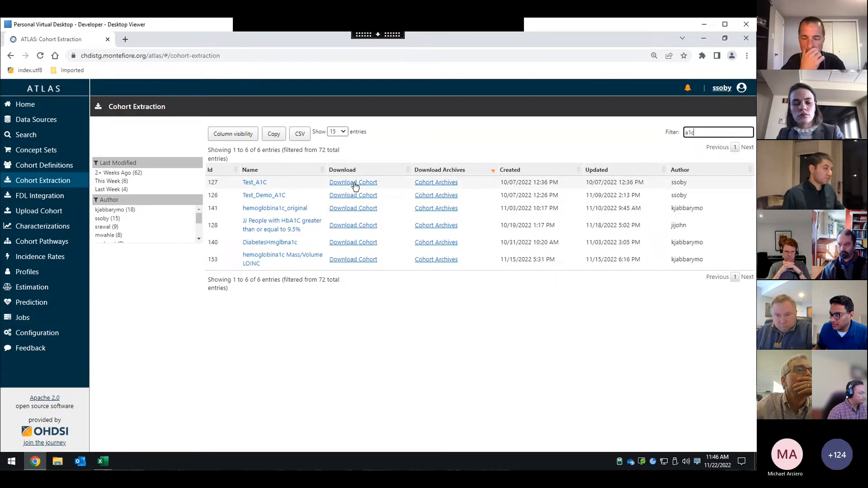
left_click(254, 182)
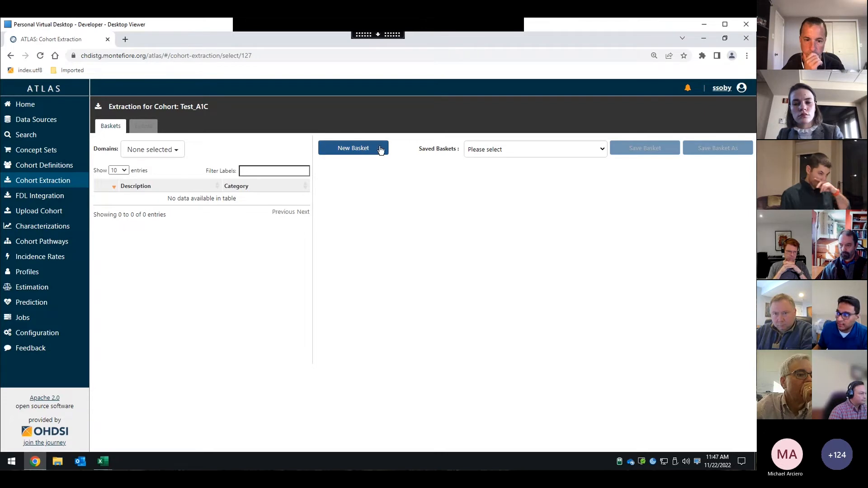
Step: Load saved basket demo_2, then switch to JJ Test Basket 1 with blood pressure, temperature and A1c items
left_click(535, 149)
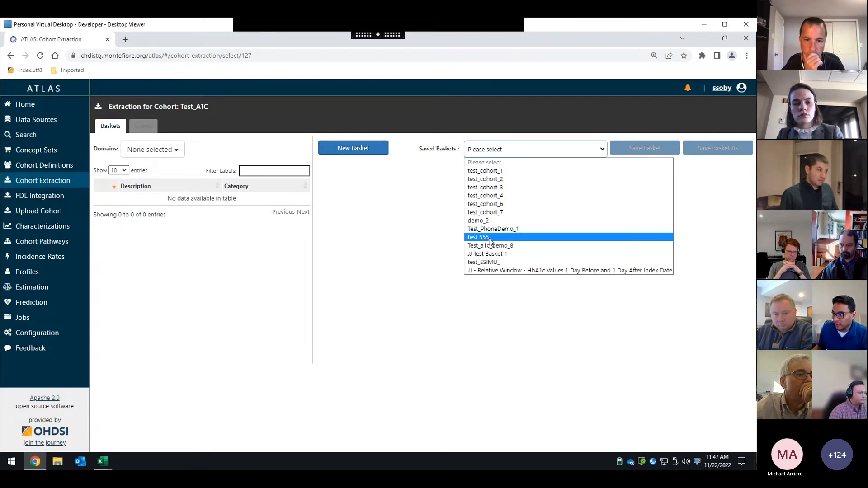
mouse_move(490, 245)
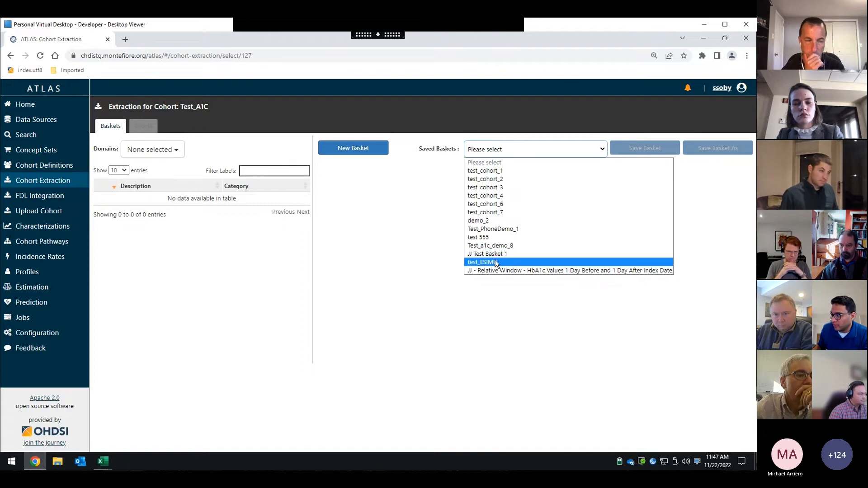
left_click(478, 221)
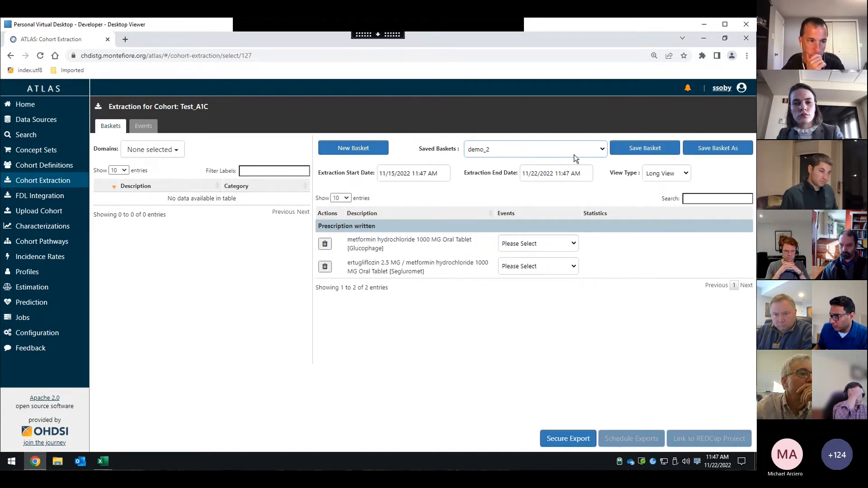
left_click(535, 148)
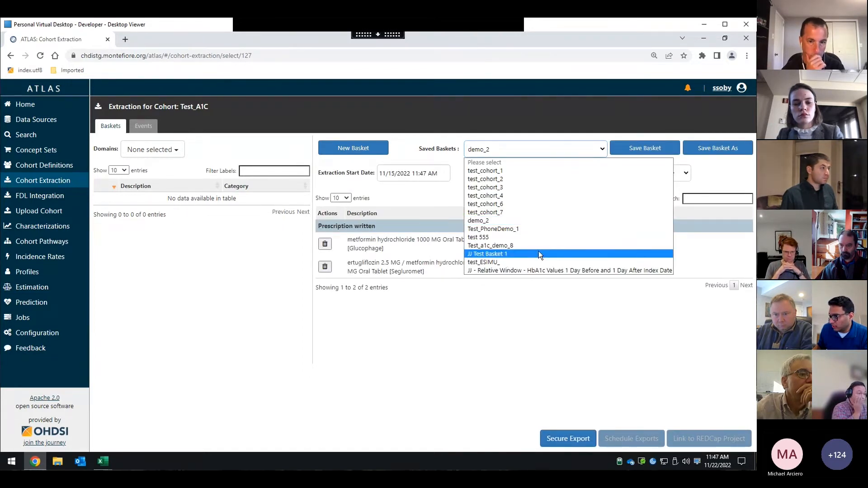
left_click(487, 253)
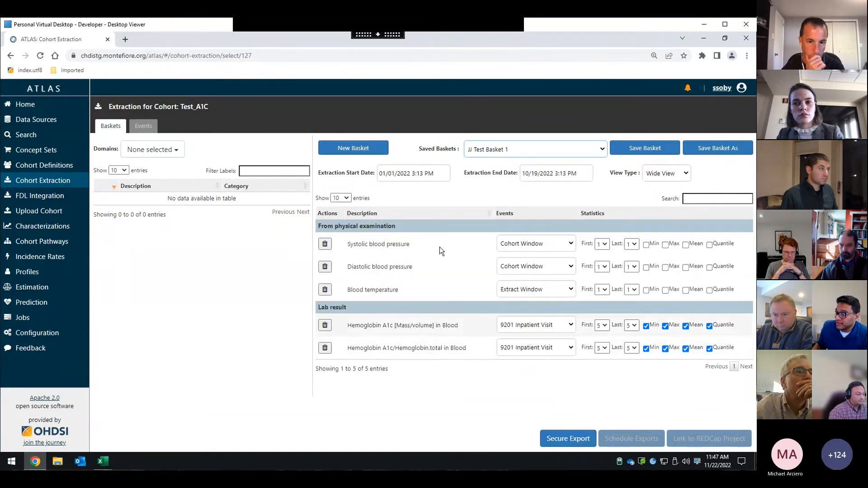
mouse_move(374, 362)
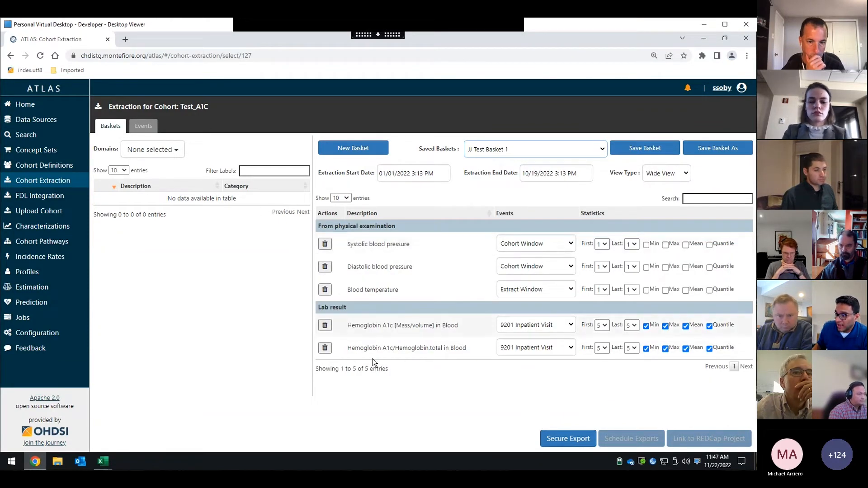
mouse_move(370, 378)
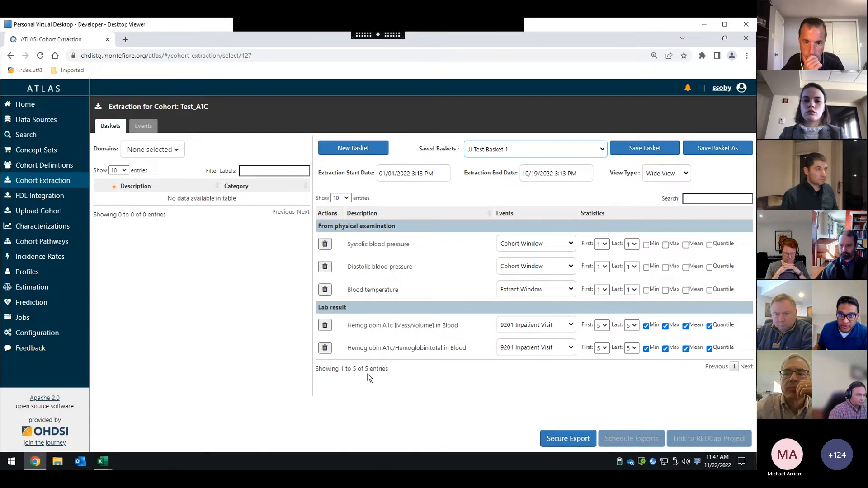
mouse_move(371, 341)
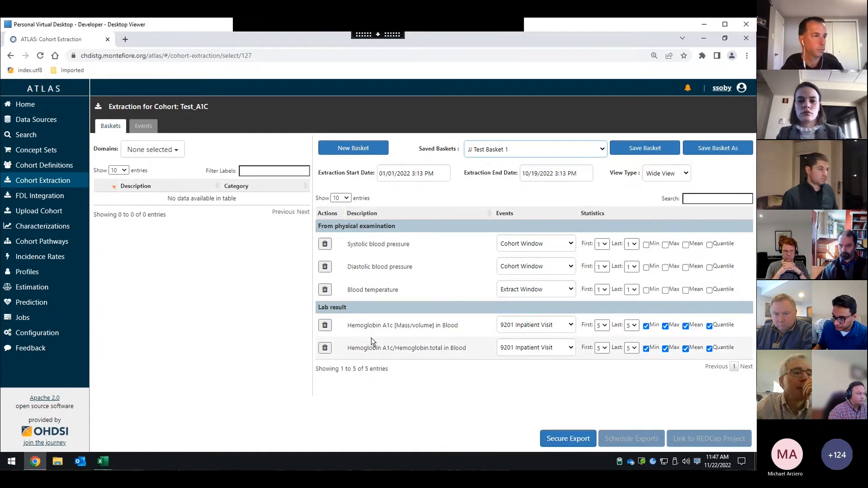
left_click(152, 149)
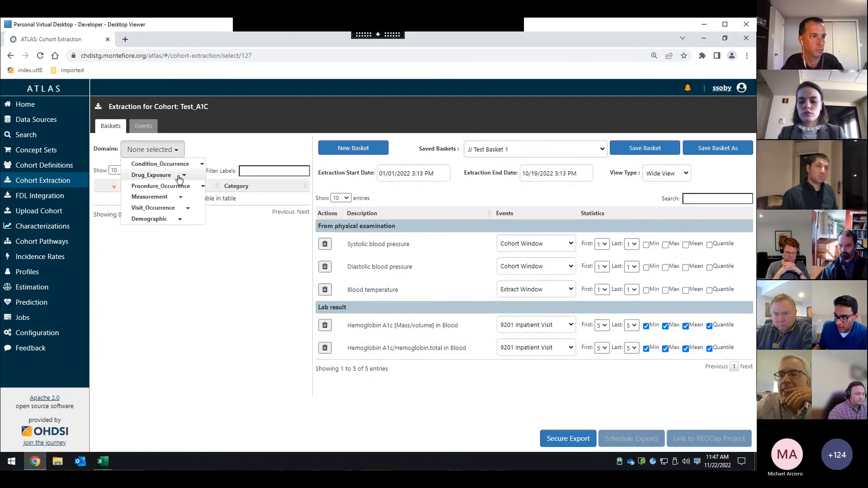
left_click(188, 208)
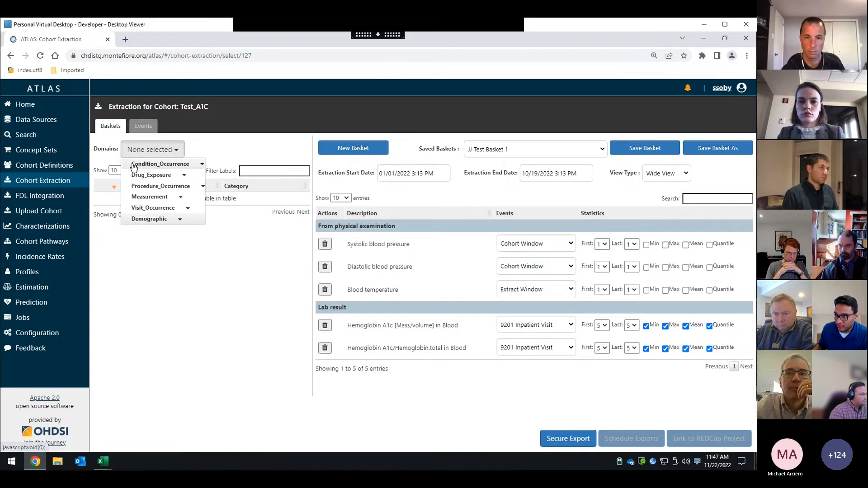
mouse_move(183, 198)
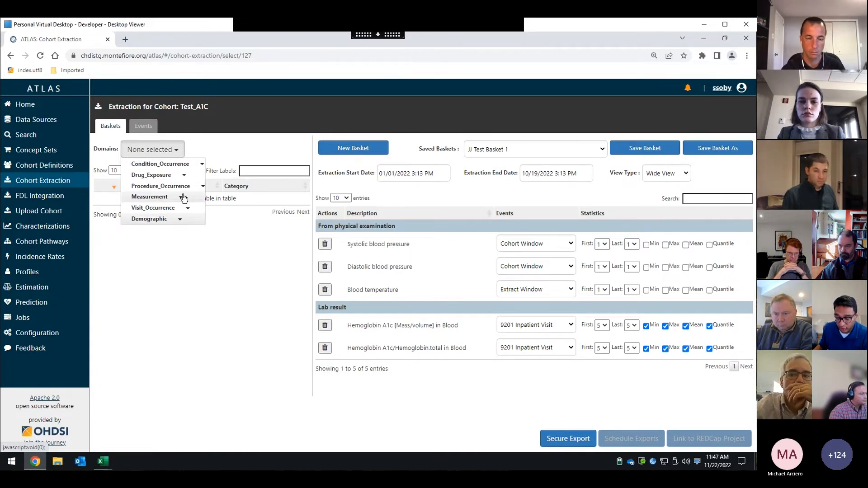
mouse_move(183, 182)
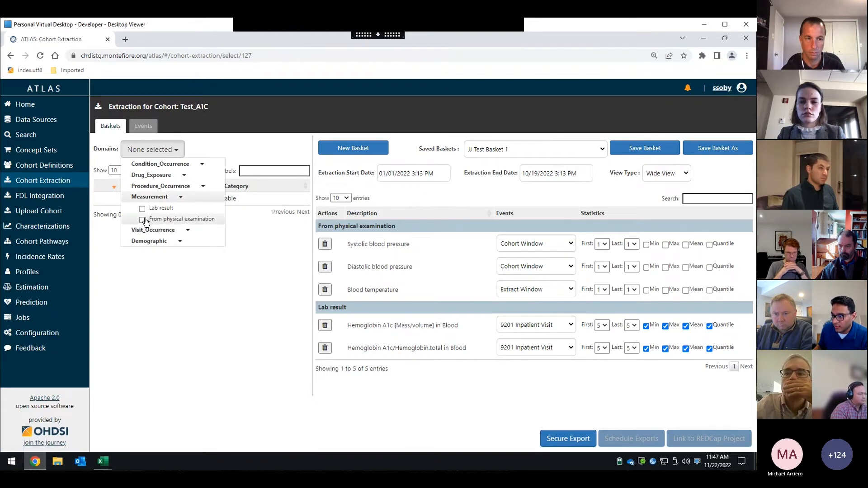
left_click(143, 219)
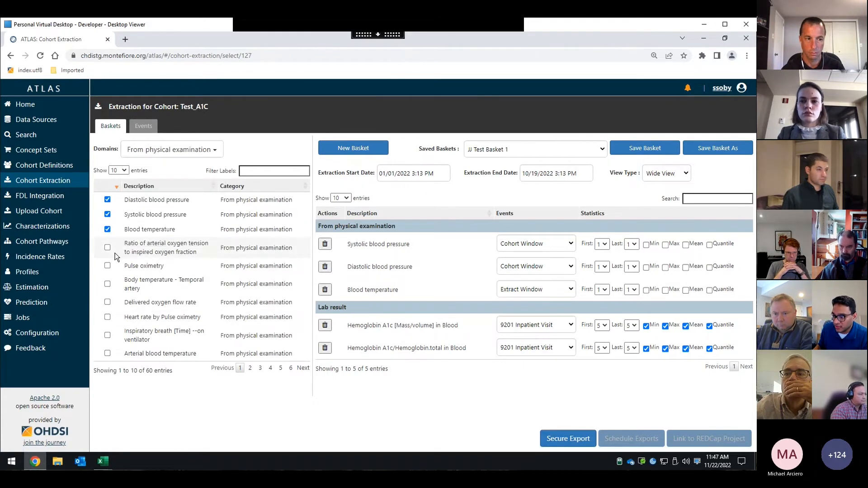
left_click(107, 247)
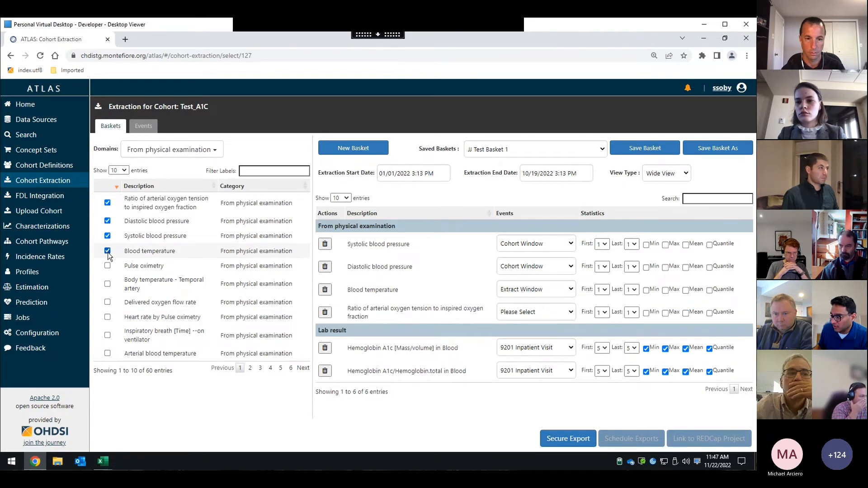
left_click(108, 251)
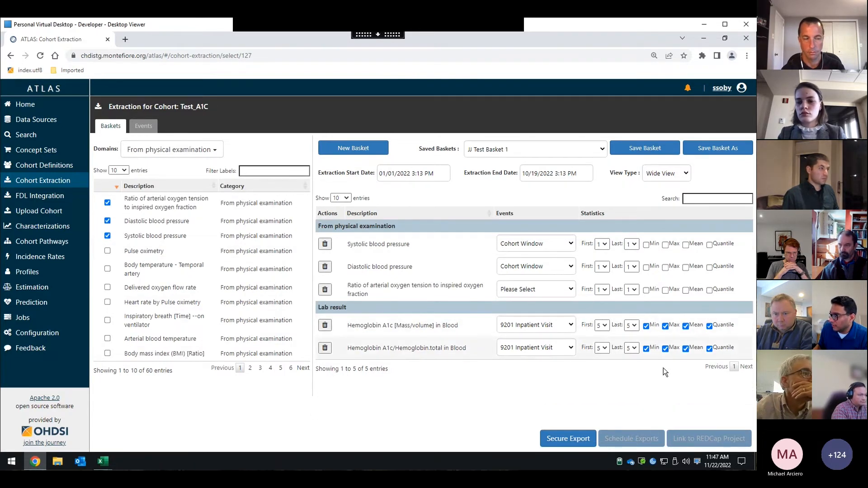
mouse_move(702, 364)
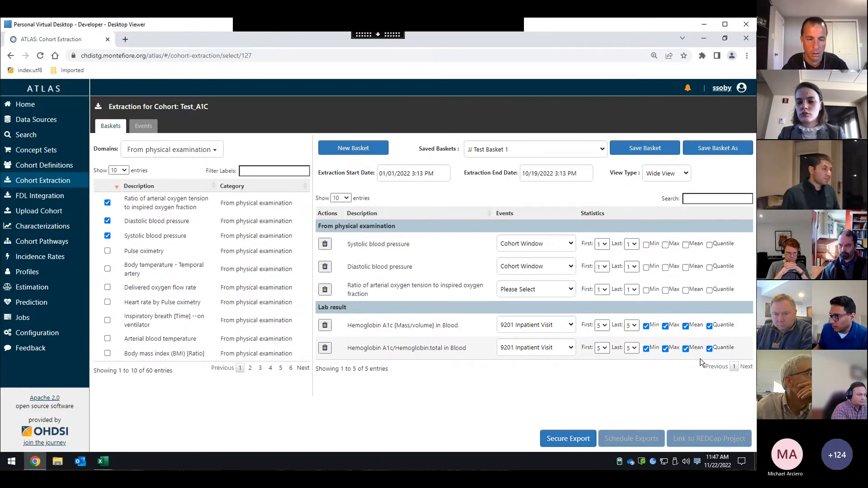
left_click(667, 173)
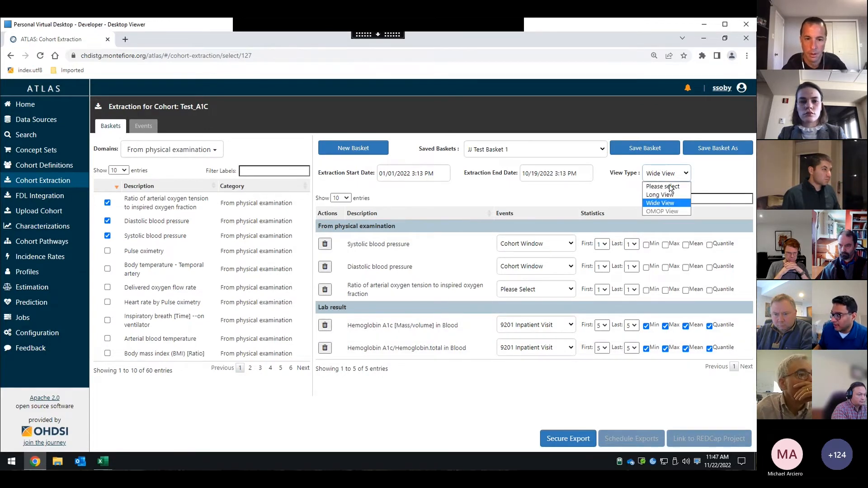
mouse_move(660, 195)
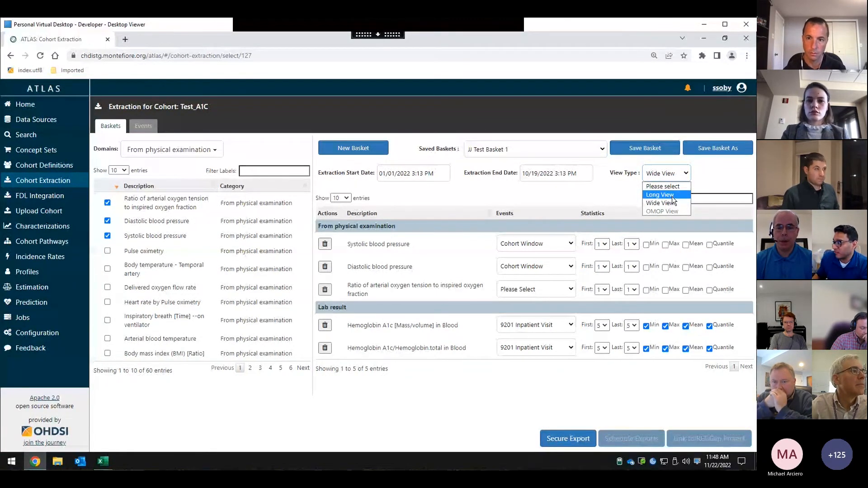
mouse_move(665, 204)
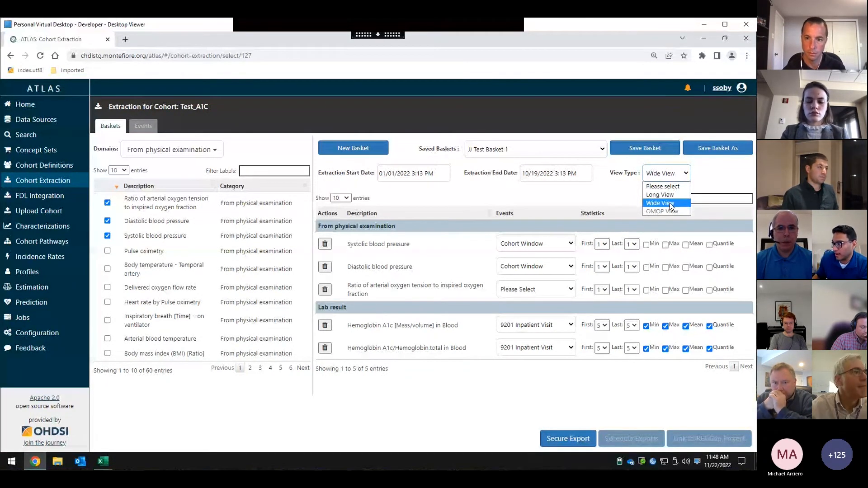
left_click(660, 202)
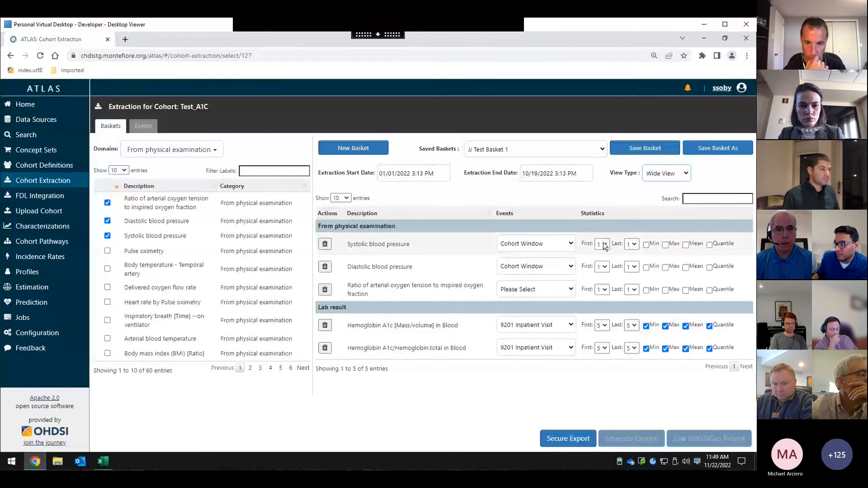
left_click(603, 266)
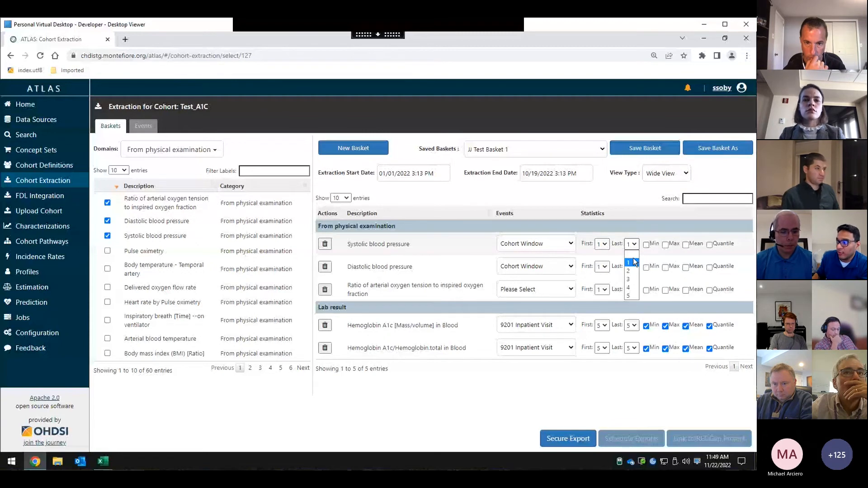
left_click(630, 253)
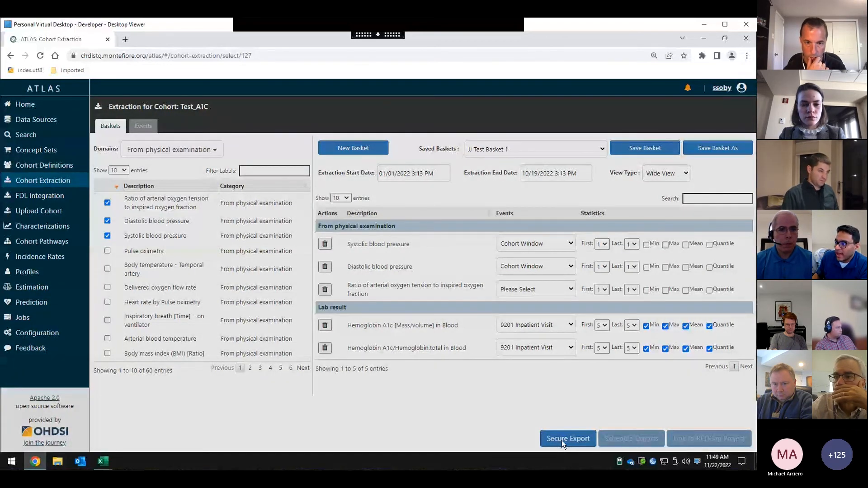
Step: Start Secure Export of the Test_A1C basket, keeping Express Data Quality Report selected
left_click(567, 438)
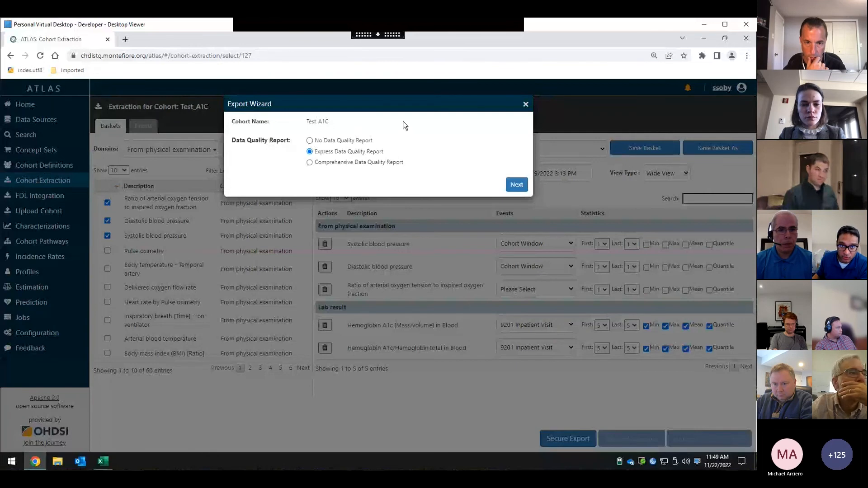
mouse_move(339, 177)
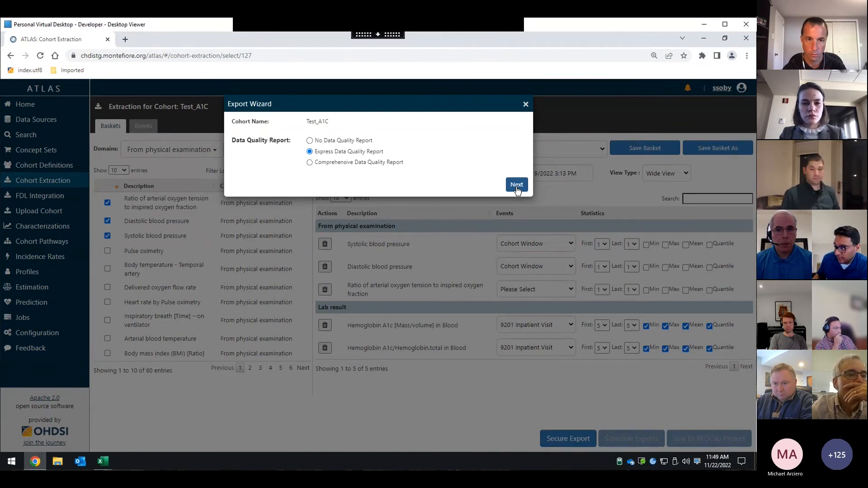
Step: Advance to the export Preview Page of the five basket variables, then close it
left_click(517, 184)
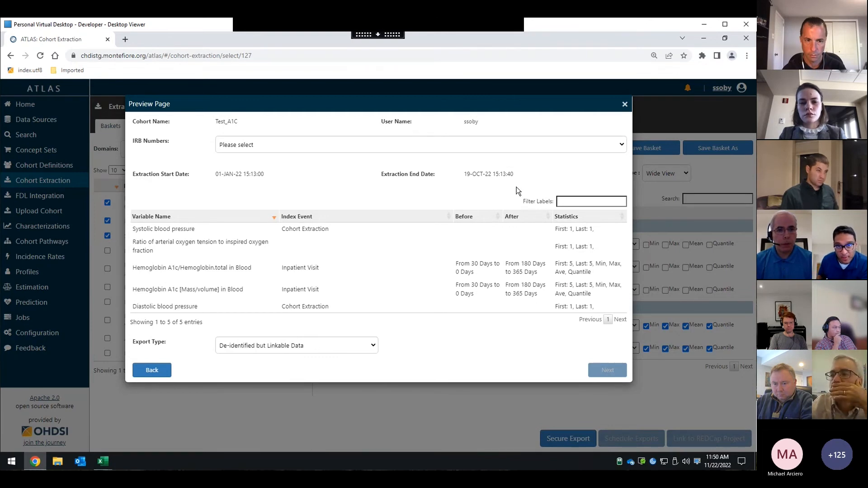
mouse_move(499, 204)
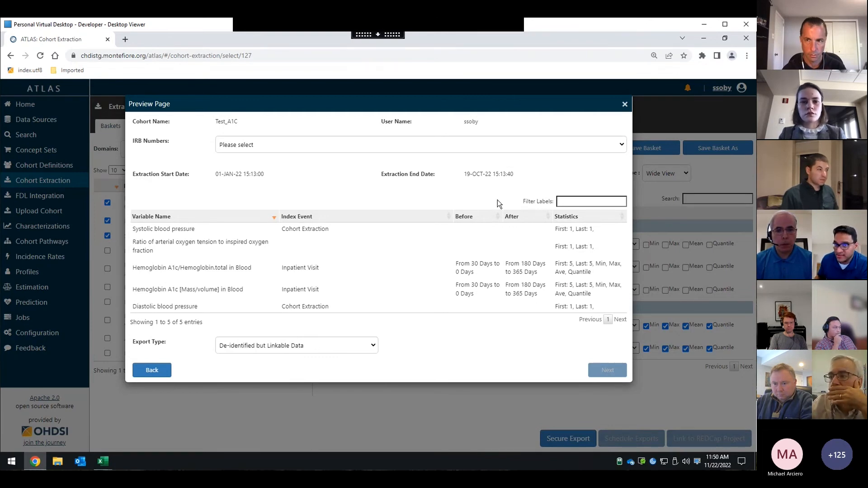
mouse_move(529, 349)
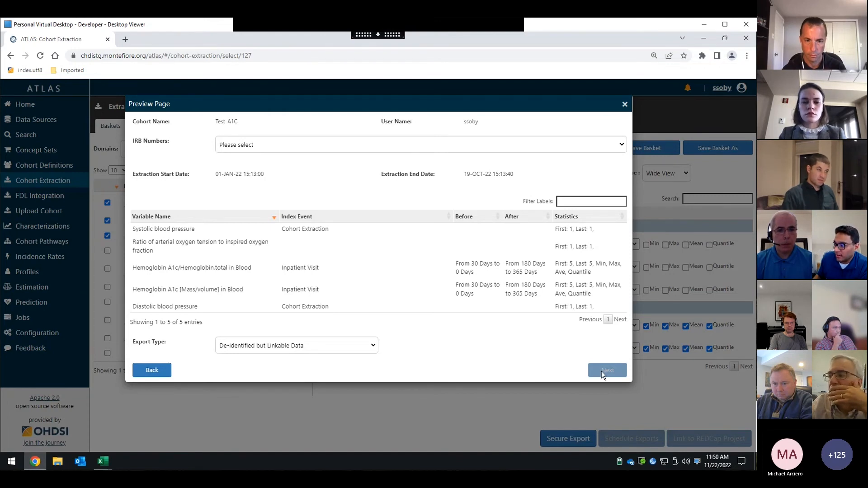
mouse_move(625, 106)
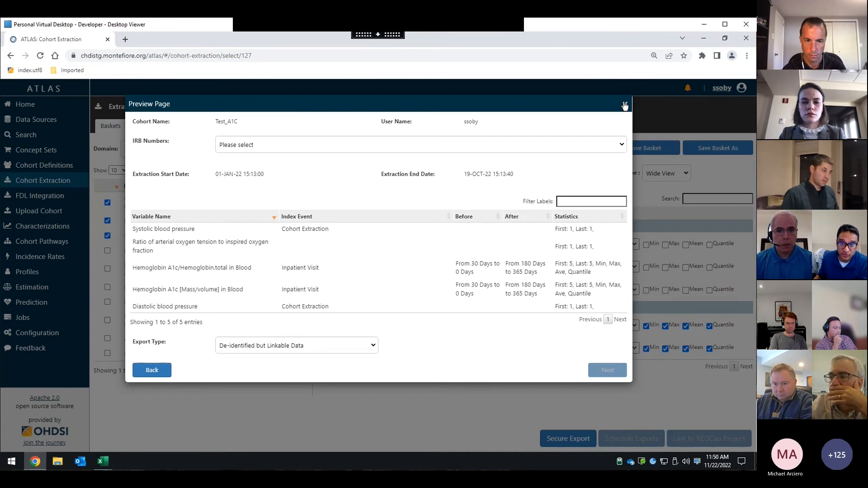
mouse_move(633, 109)
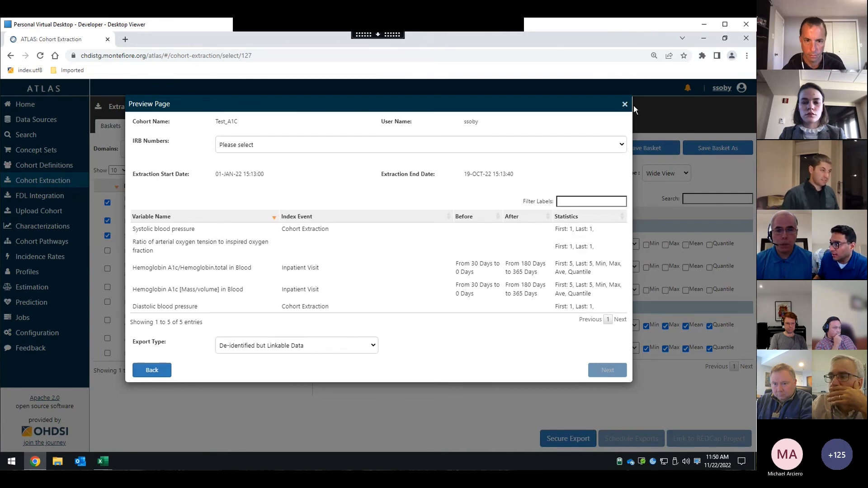
left_click(624, 104)
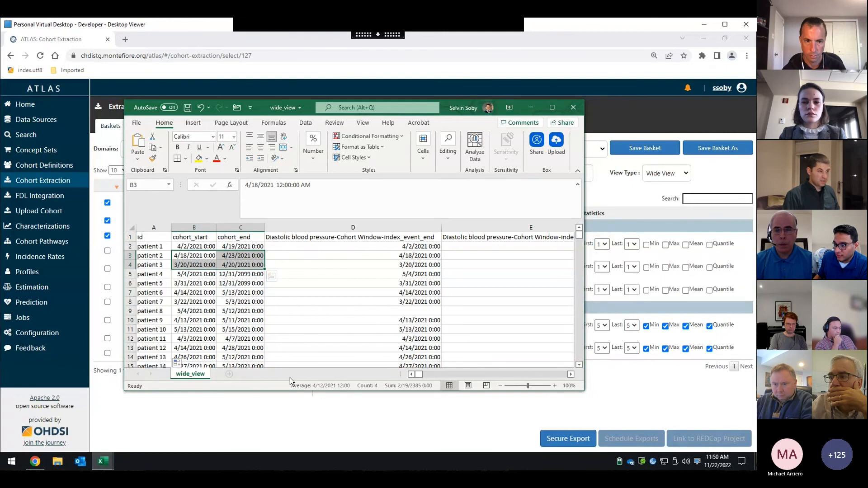
mouse_move(463, 372)
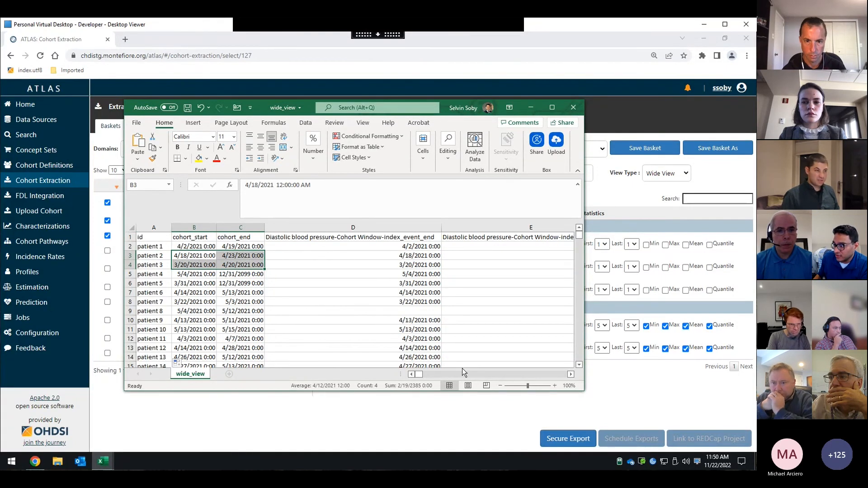
mouse_move(472, 379)
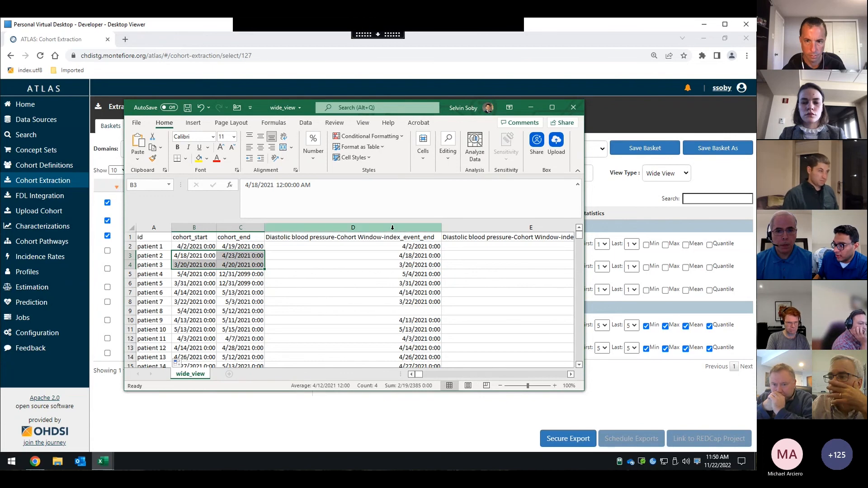
Step: Browse the wide_view sheet's diastolic blood pressure and Hemoglobin A1c columns, then minimize Excel
scroll("right", 3)
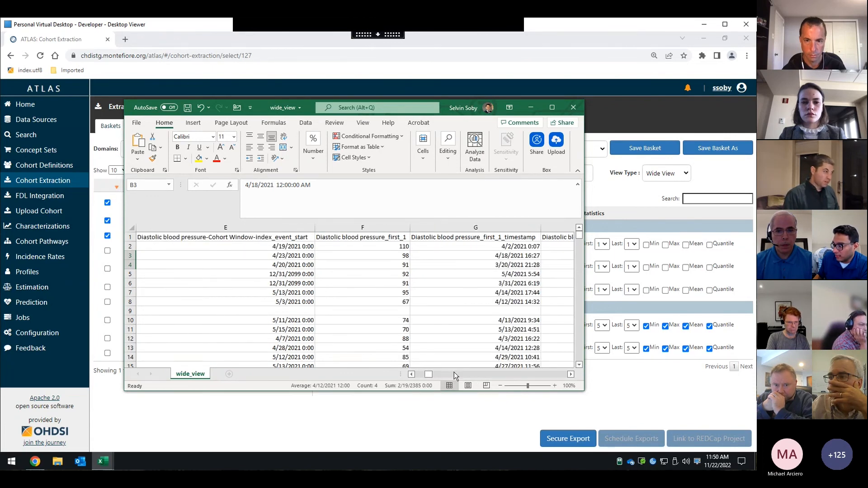
scroll("right", 3)
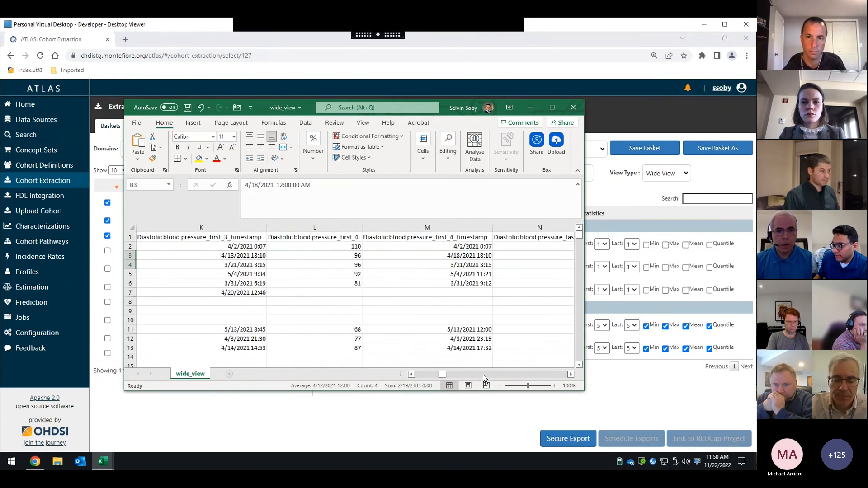
scroll("right", 3)
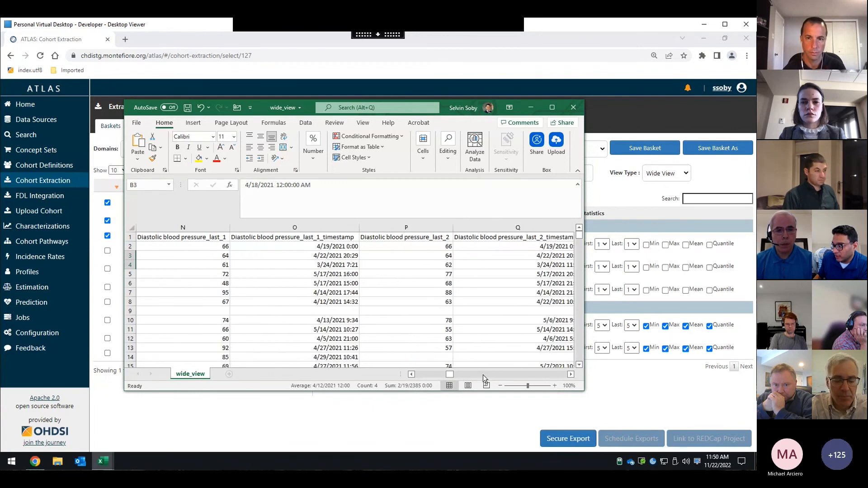
scroll("right", 3)
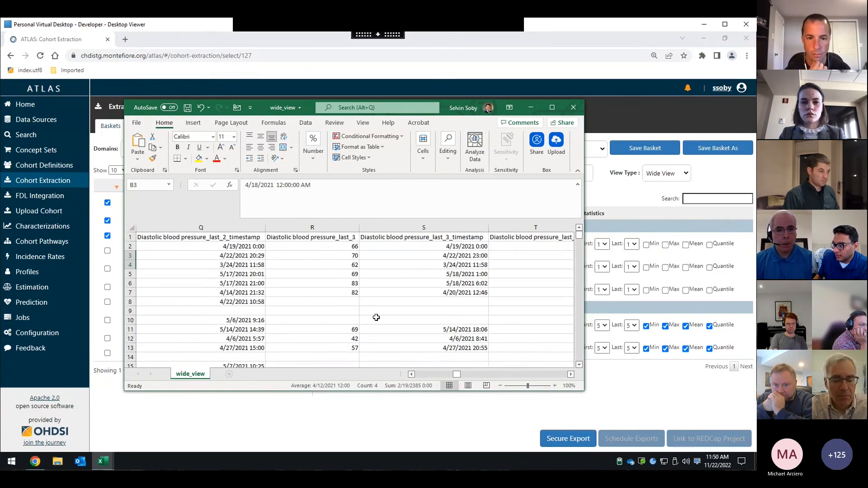
left_click(424, 311)
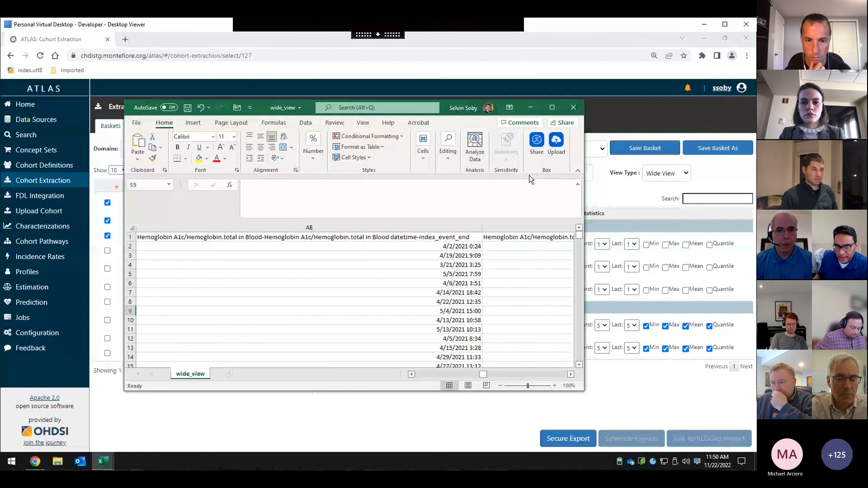
left_click(574, 108)
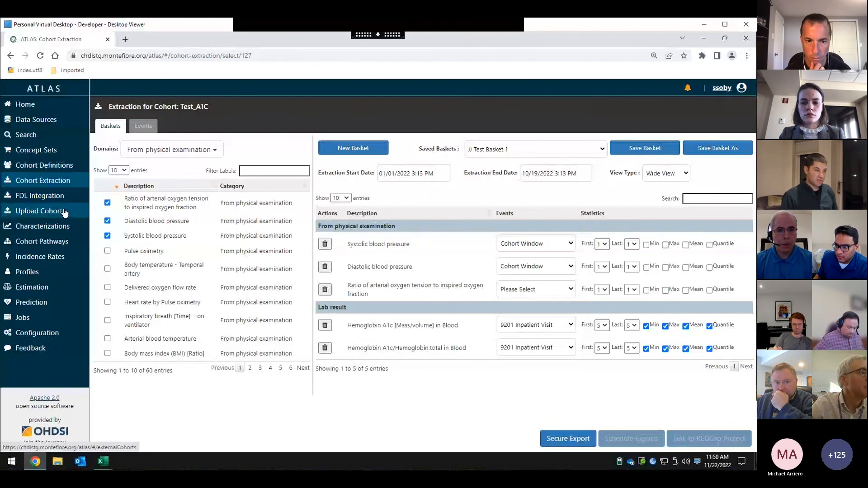